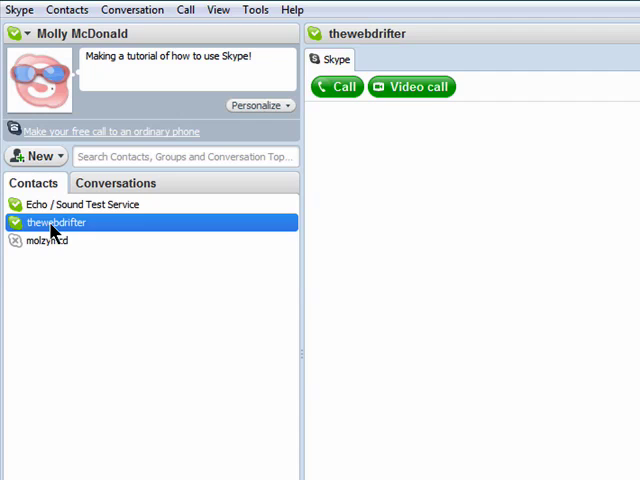
{"action": "mouse_move", "coordinate": [120, 232]}
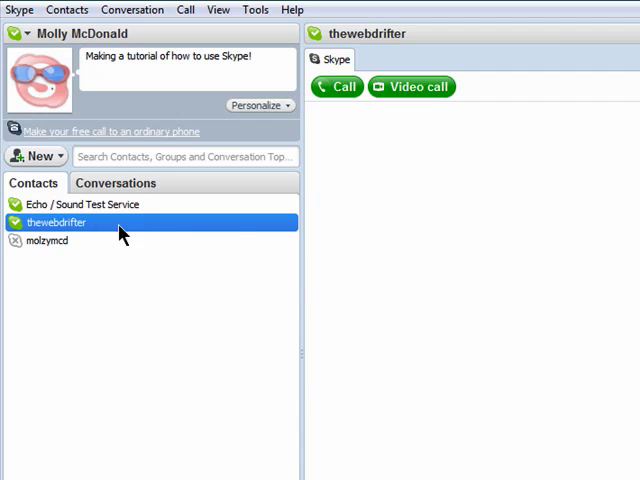
{"action": "mouse_move", "coordinate": [344, 96]}
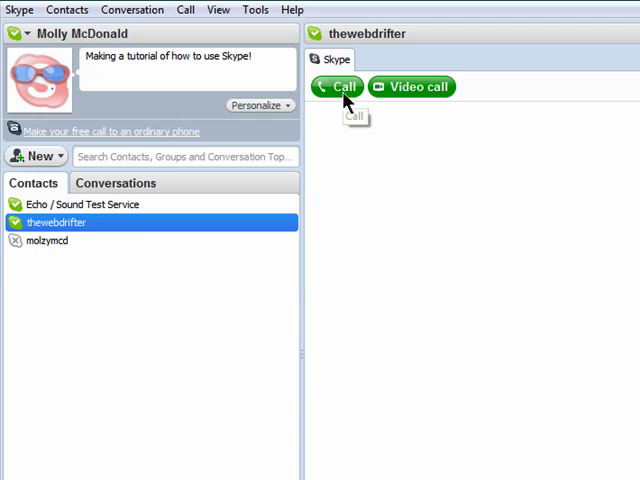
Step: Call thewebdrifter by voice, glance at the call's more-options menu, then hang up
{"action": "left_click", "coordinate": [338, 88]}
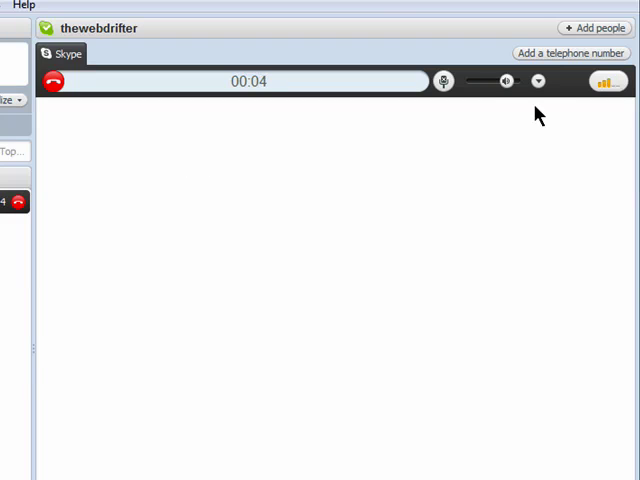
{"action": "left_click", "coordinate": [538, 80]}
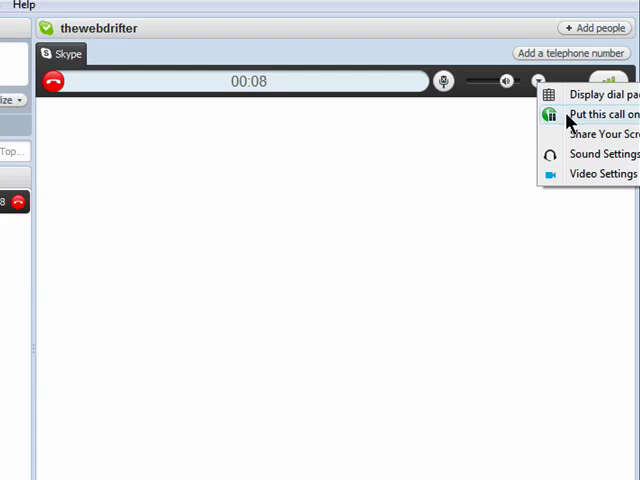
{"action": "mouse_move", "coordinate": [558, 236]}
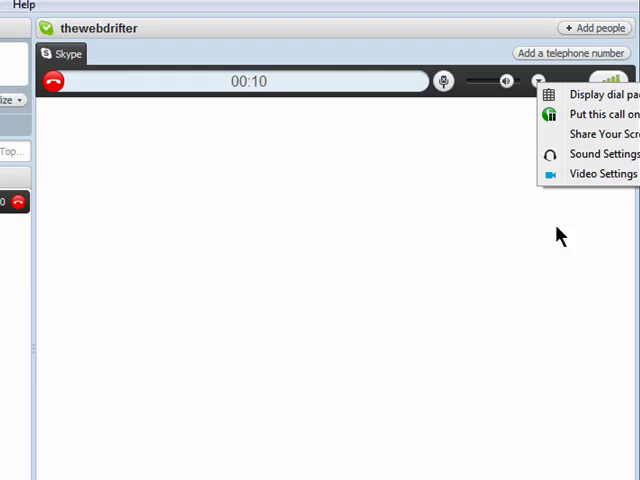
{"action": "left_click", "coordinate": [558, 248]}
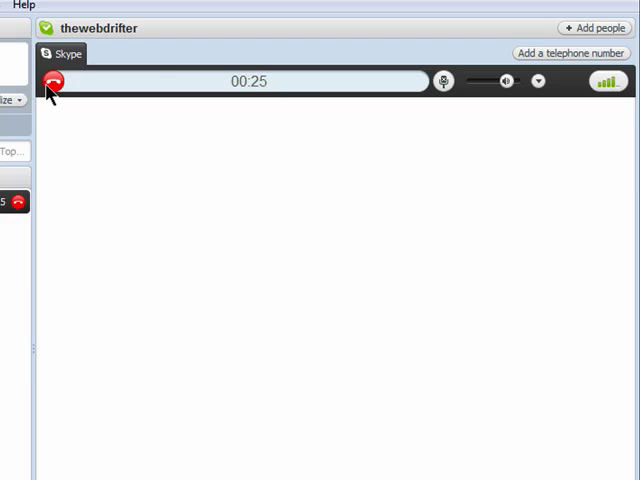
{"action": "left_click", "coordinate": [52, 82]}
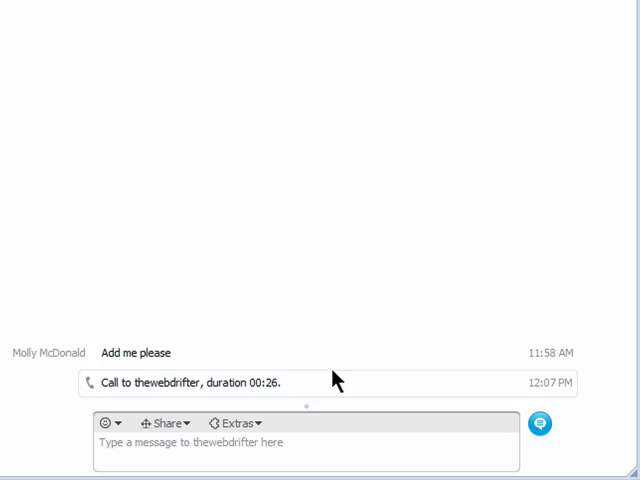
{"action": "mouse_move", "coordinate": [260, 410]}
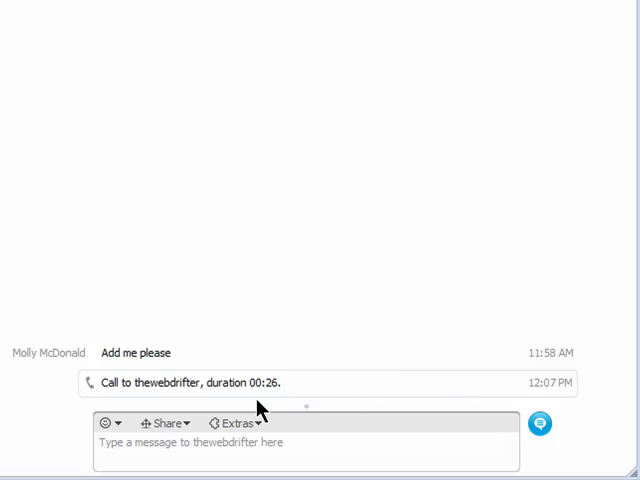
{"action": "mouse_move", "coordinate": [504, 396]}
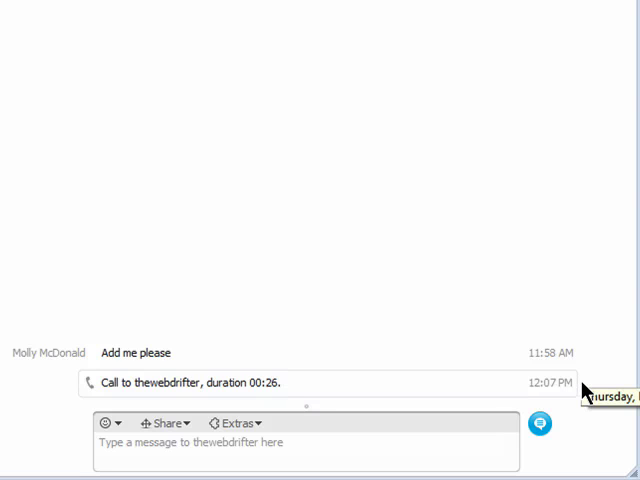
{"action": "mouse_move", "coordinate": [516, 424]}
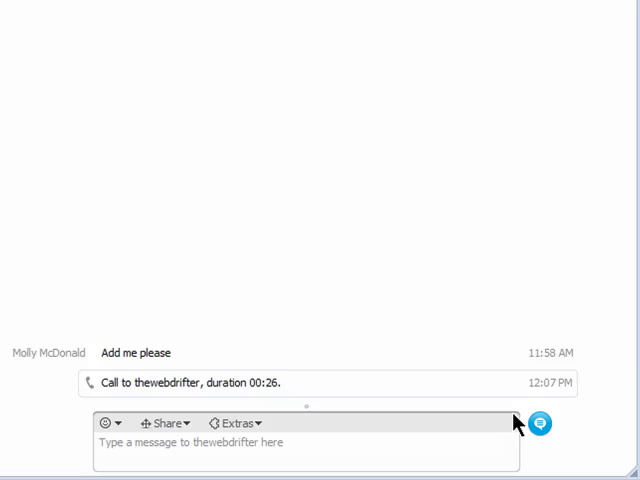
{"action": "mouse_move", "coordinate": [224, 444]}
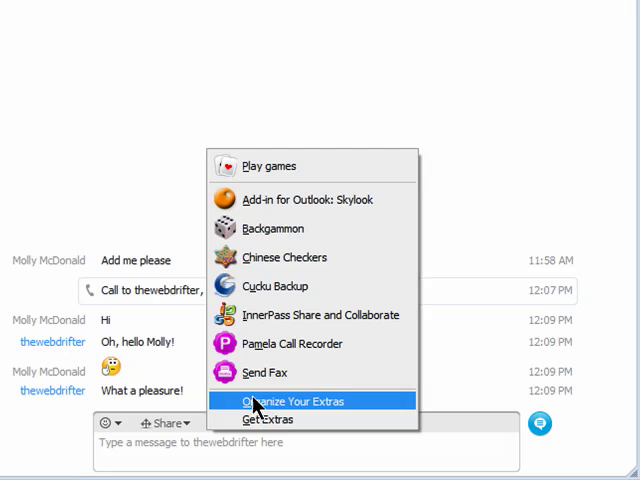
{"action": "mouse_move", "coordinate": [344, 372]}
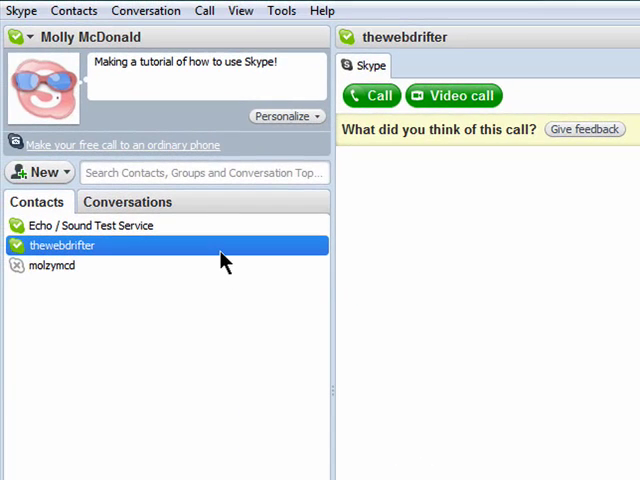
{"action": "right_click", "coordinate": [60, 244]}
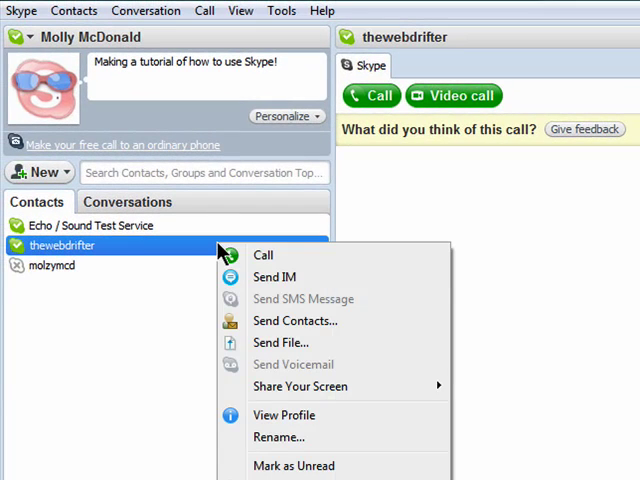
{"action": "left_click", "coordinate": [280, 342]}
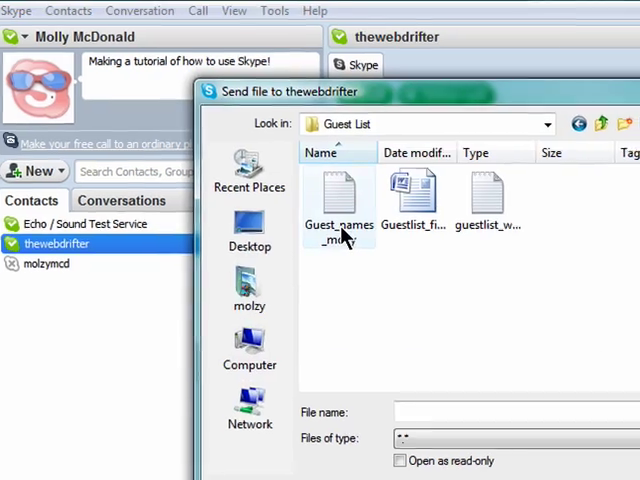
{"action": "left_click", "coordinate": [338, 200]}
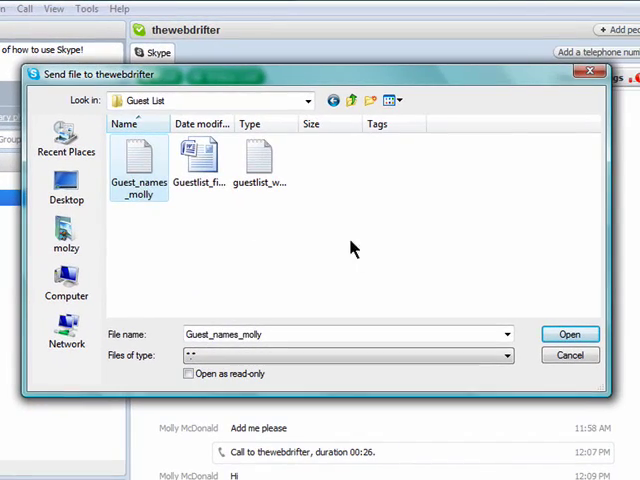
{"action": "left_click", "coordinate": [568, 334]}
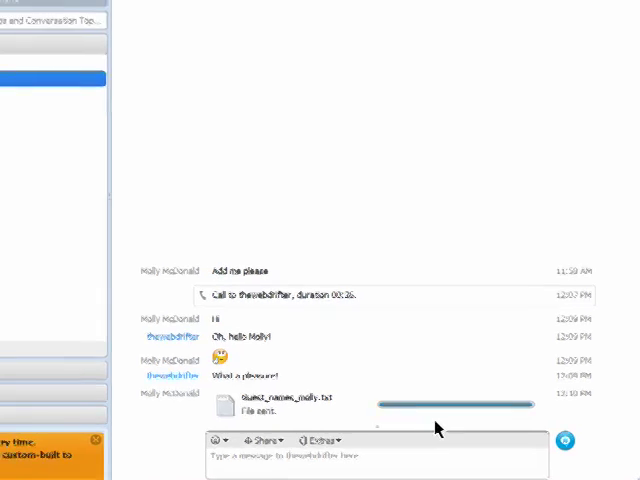
Step: Start sharing the screen with thewebdrifter, accepting that it also starts an audio call
{"action": "right_click", "coordinate": [48, 196]}
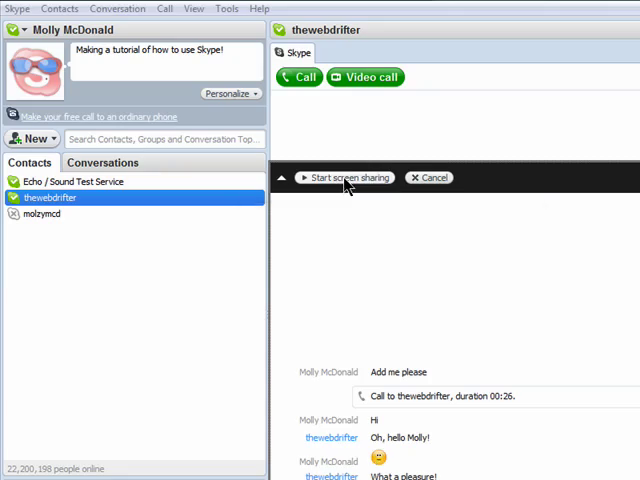
{"action": "left_click", "coordinate": [344, 176]}
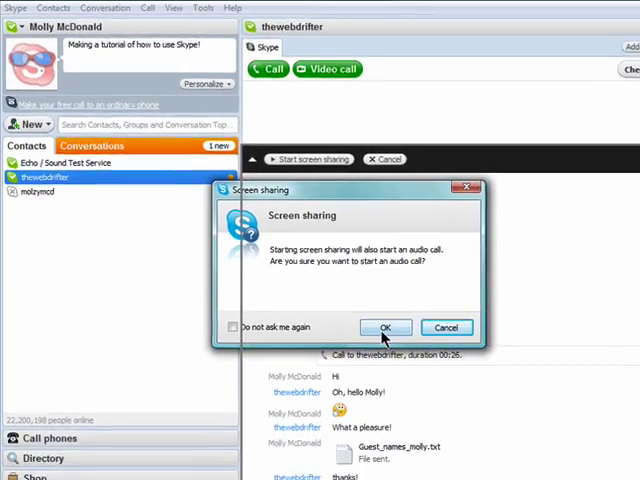
{"action": "left_click", "coordinate": [384, 328]}
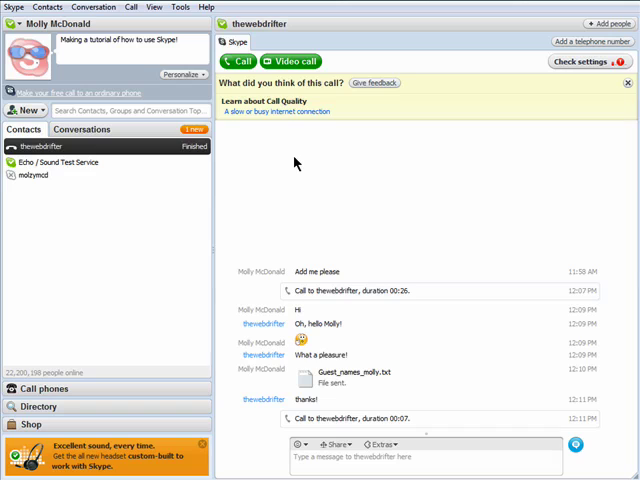
{"action": "mouse_move", "coordinate": [124, 152]}
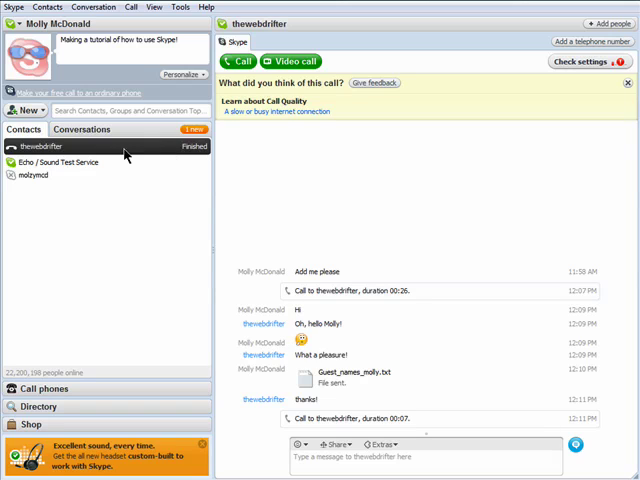